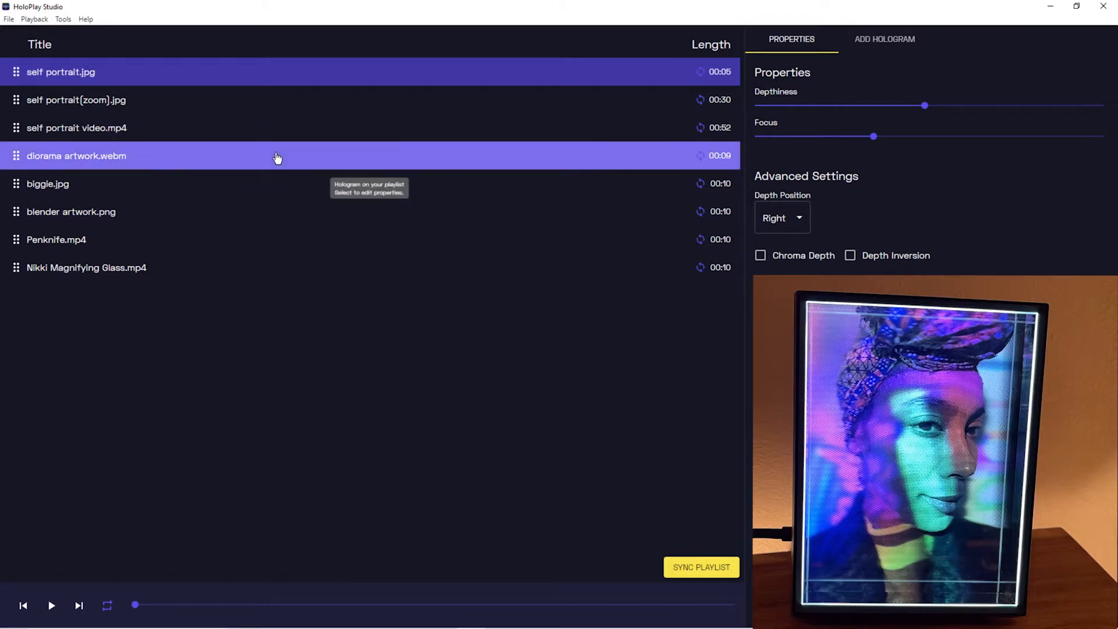
Step: Select diorama artwork.webm to show its 8-column, 6-row quilt properties
{"action": "left_click", "coordinate": [76, 156]}
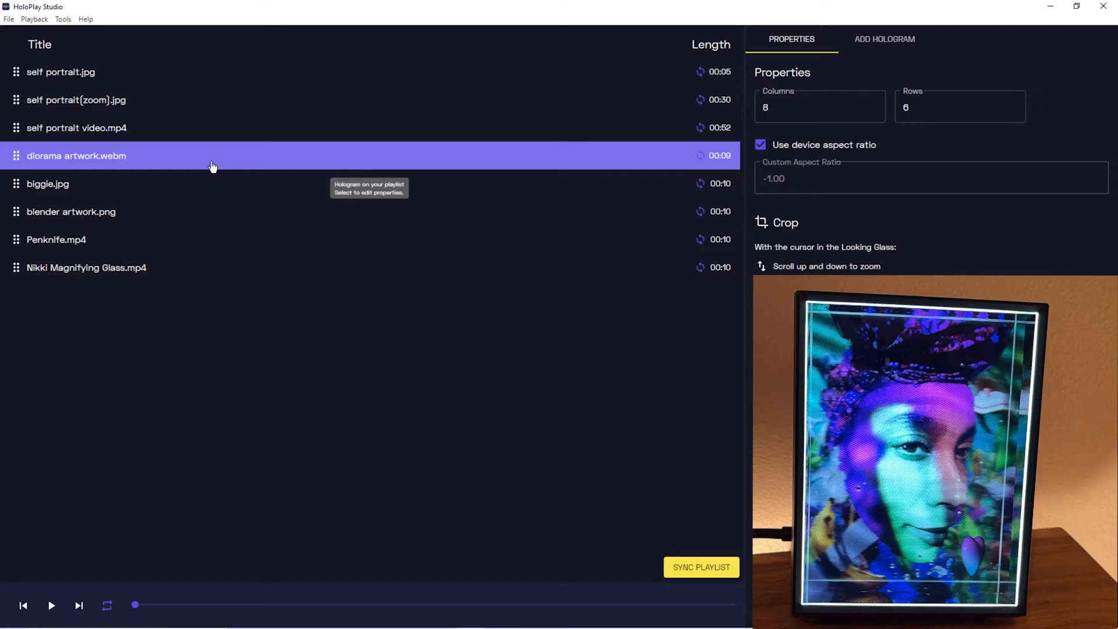
Step: Select self portrait.jpg, lower then restore its depthiness, and raise its focus
{"action": "left_click", "coordinate": [77, 128]}
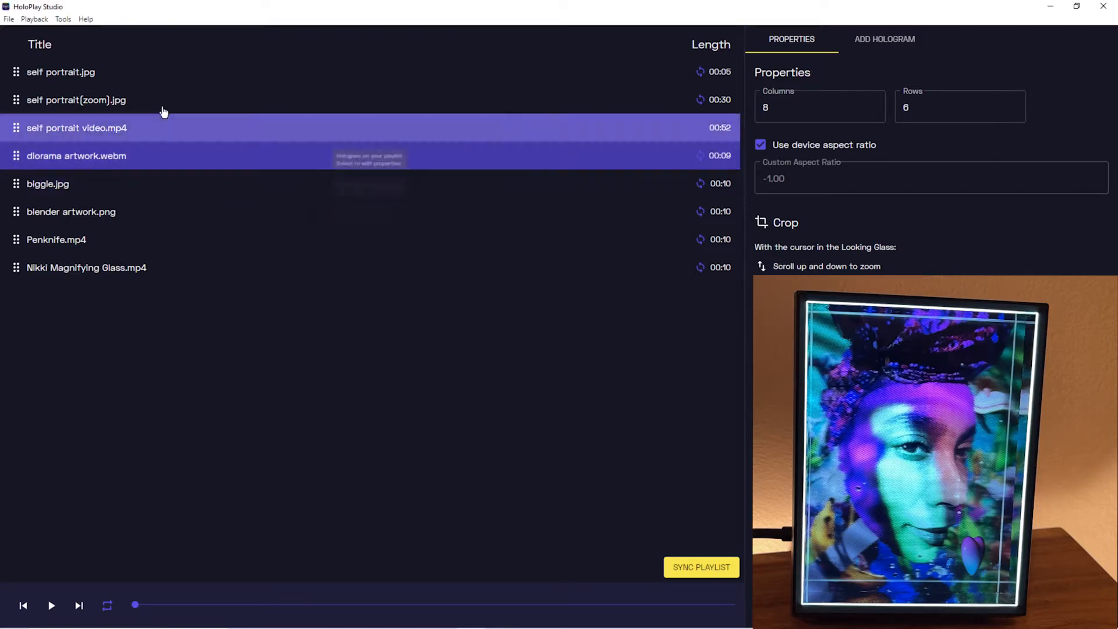
{"action": "left_click", "coordinate": [61, 72]}
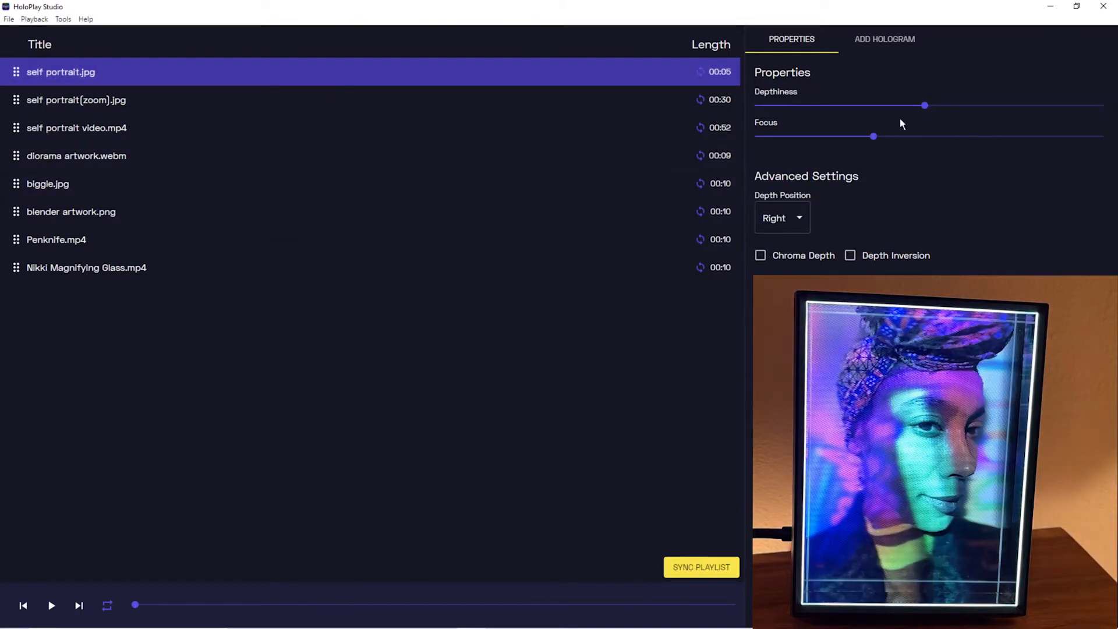
{"action": "left_click_drag", "start_coordinate": [926, 105], "coordinate": [803, 106]}
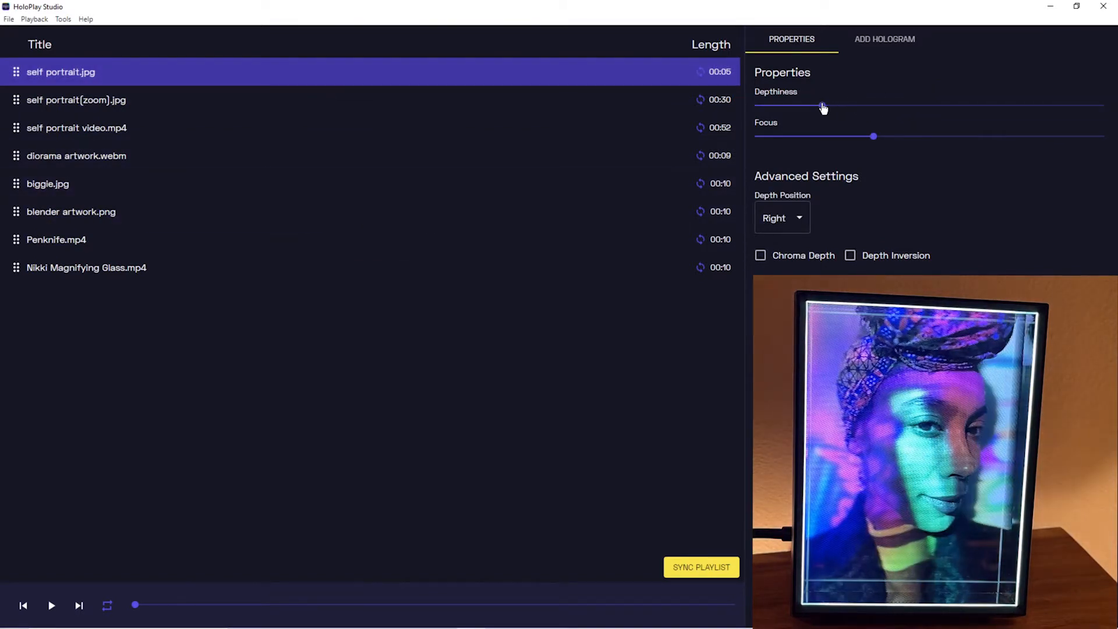
{"action": "left_click_drag", "start_coordinate": [756, 105], "coordinate": [823, 105]}
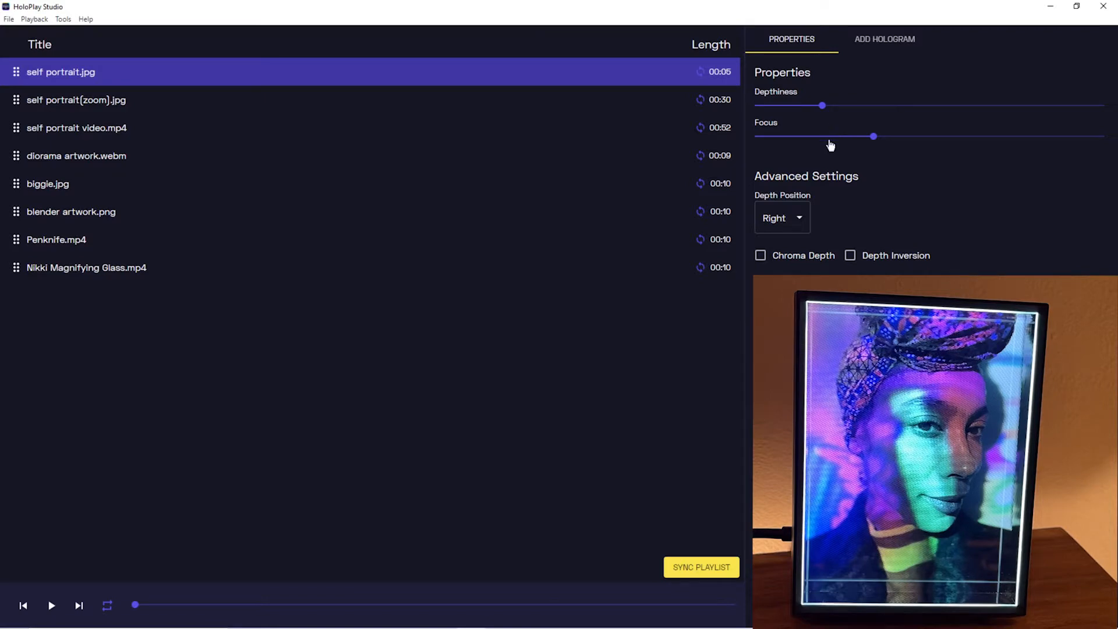
{"action": "left_click_drag", "start_coordinate": [874, 137], "coordinate": [906, 136]}
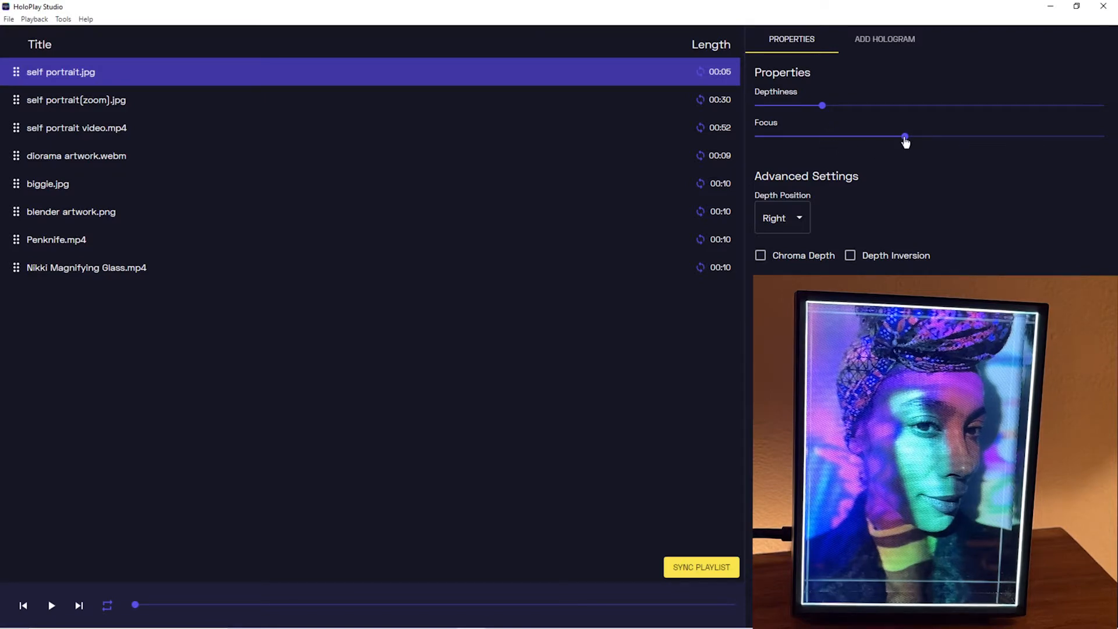
{"action": "left_click_drag", "start_coordinate": [822, 105], "coordinate": [933, 105]}
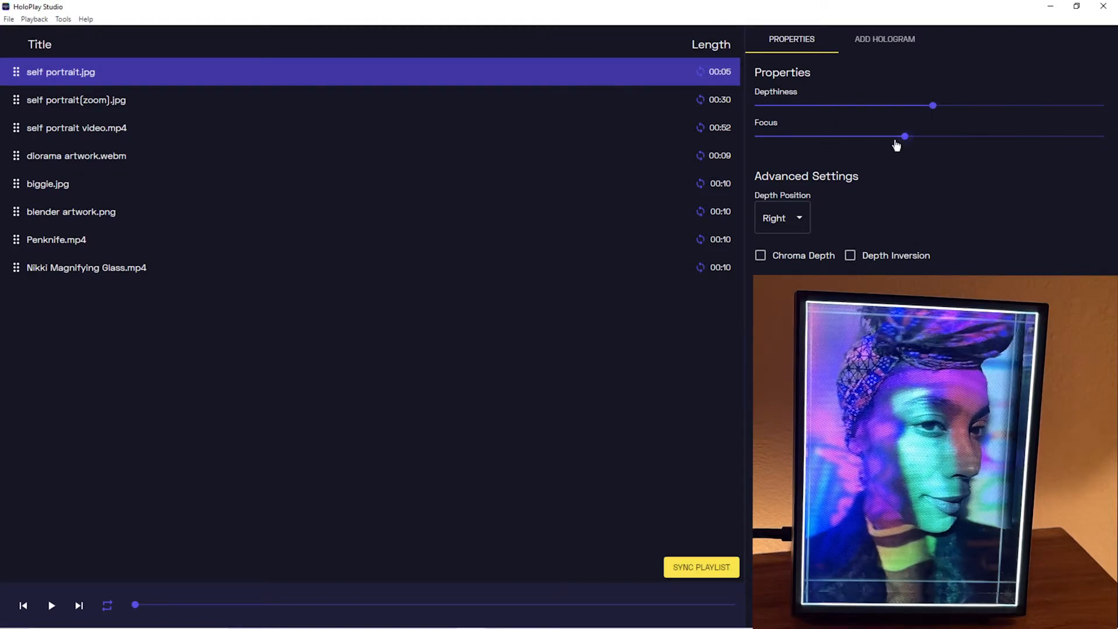
{"action": "left_click_drag", "start_coordinate": [905, 136], "coordinate": [889, 136]}
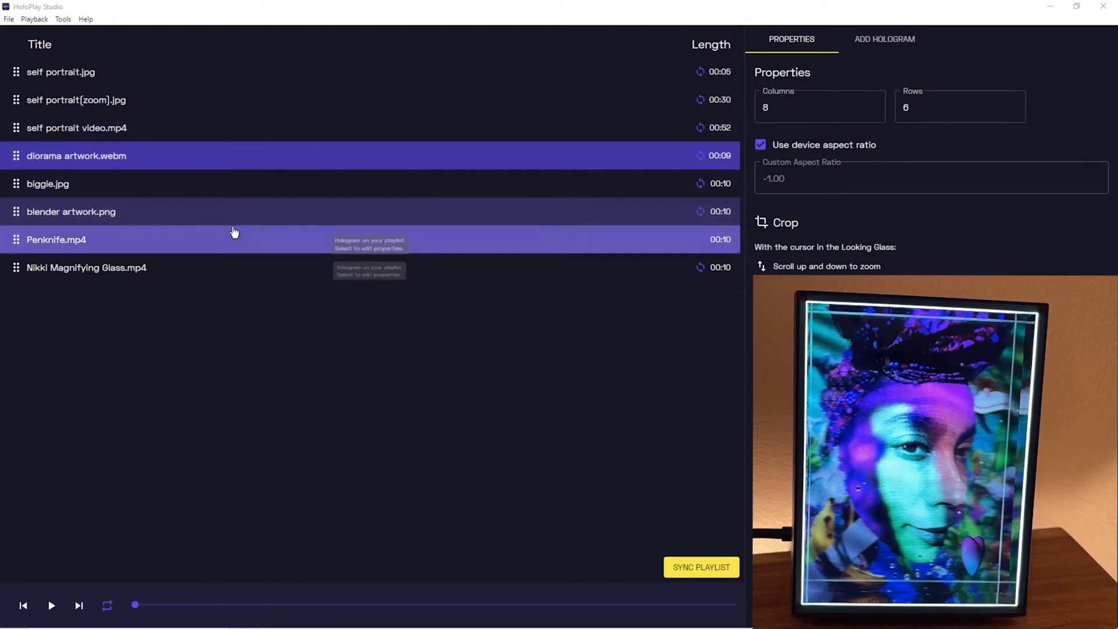
Step: Select Penknife.mp4 and pan its preview onto the compass
{"action": "left_click", "coordinate": [56, 238]}
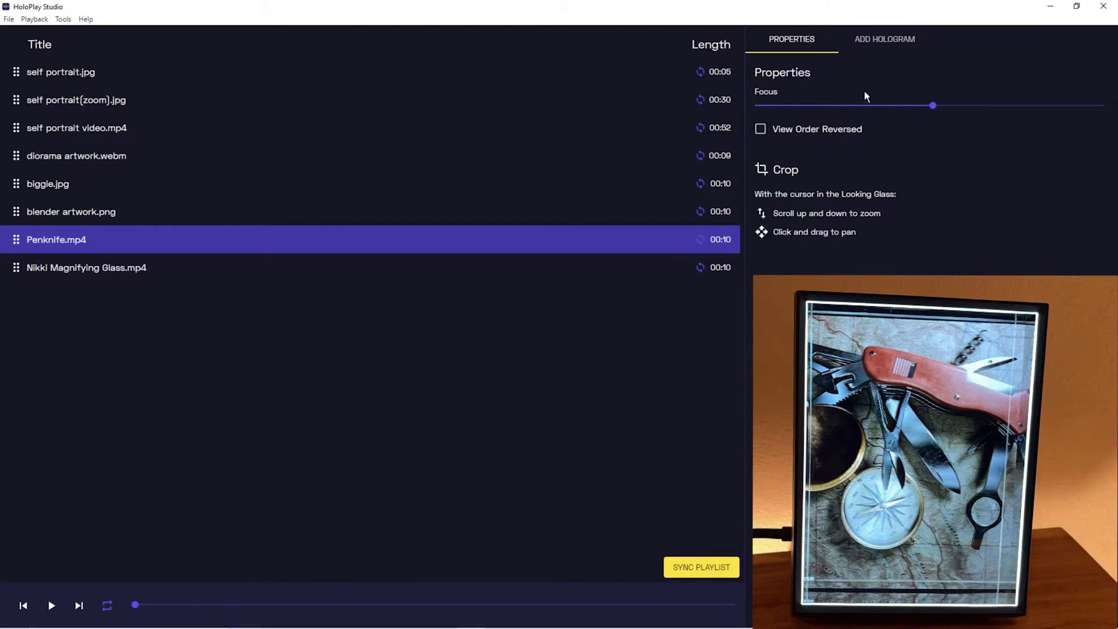
{"action": "left_click_drag", "start_coordinate": [934, 105], "coordinate": [928, 106]}
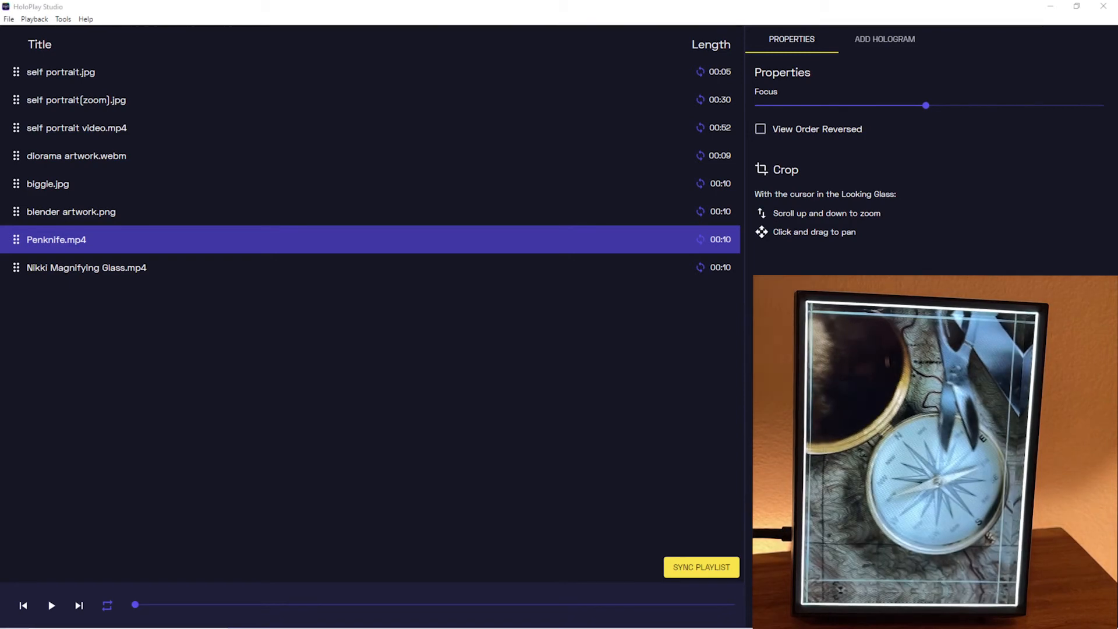
{"action": "mouse_move", "coordinate": [231, 245]}
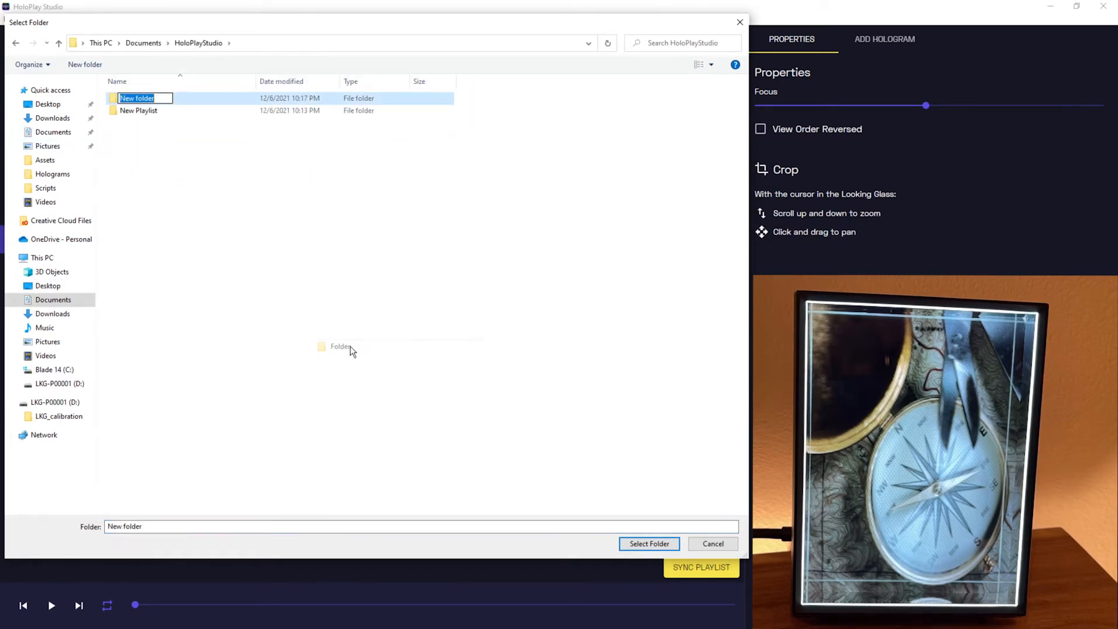
Step: Export Penknife with a new Exports folder as the destination
{"action": "type", "text": "Exports"}
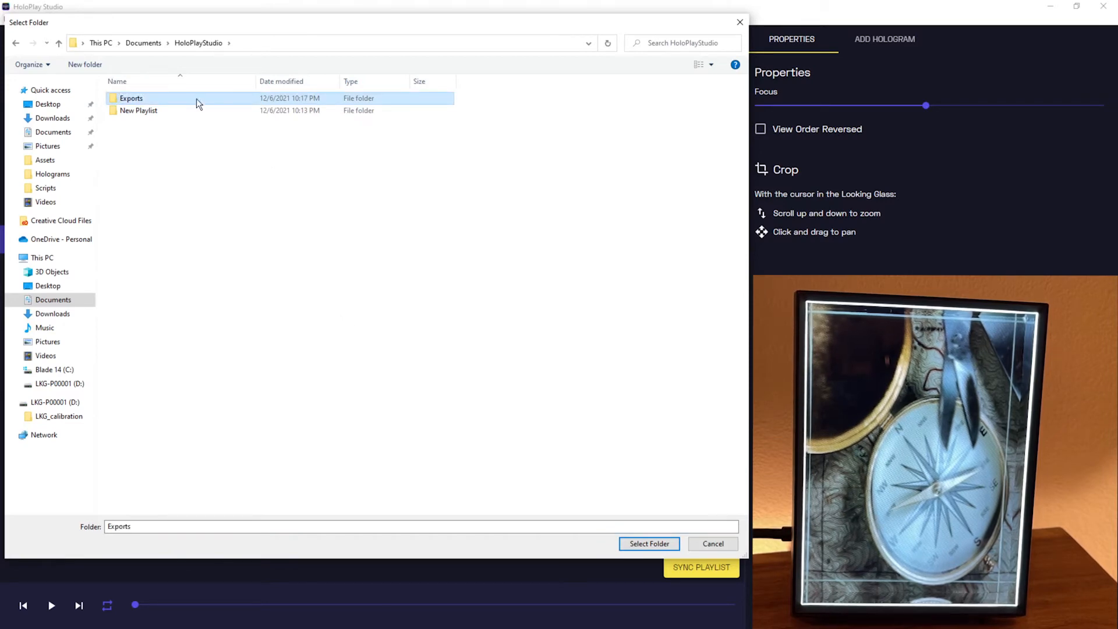
{"action": "left_click", "coordinate": [648, 543]}
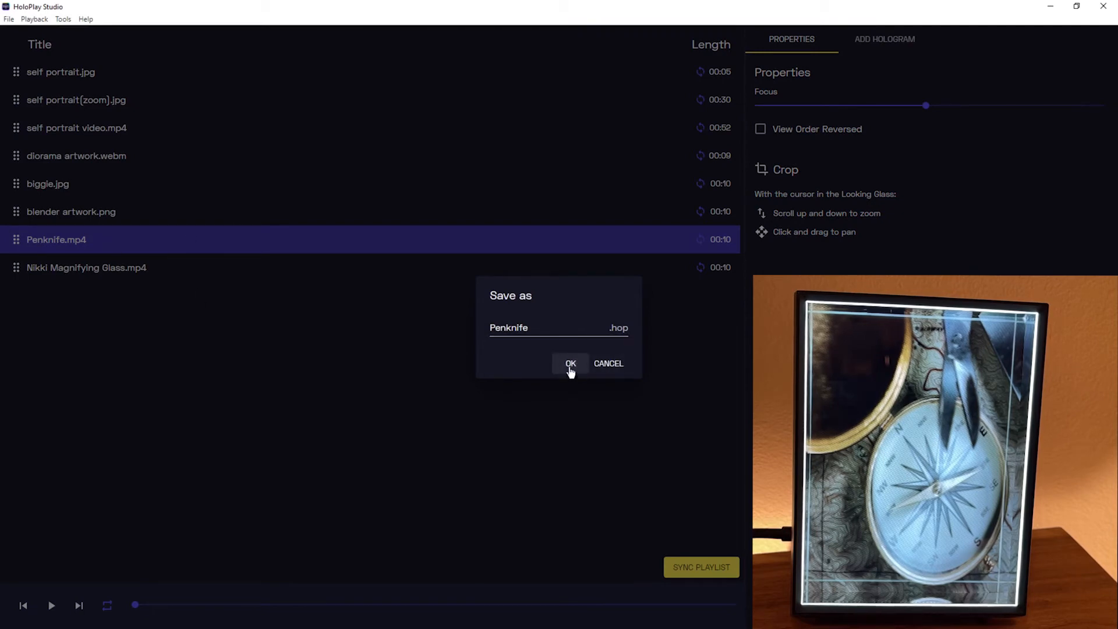
Step: Confirm Penknife as the export name and dismiss the Export Success message
{"action": "left_click", "coordinate": [571, 364]}
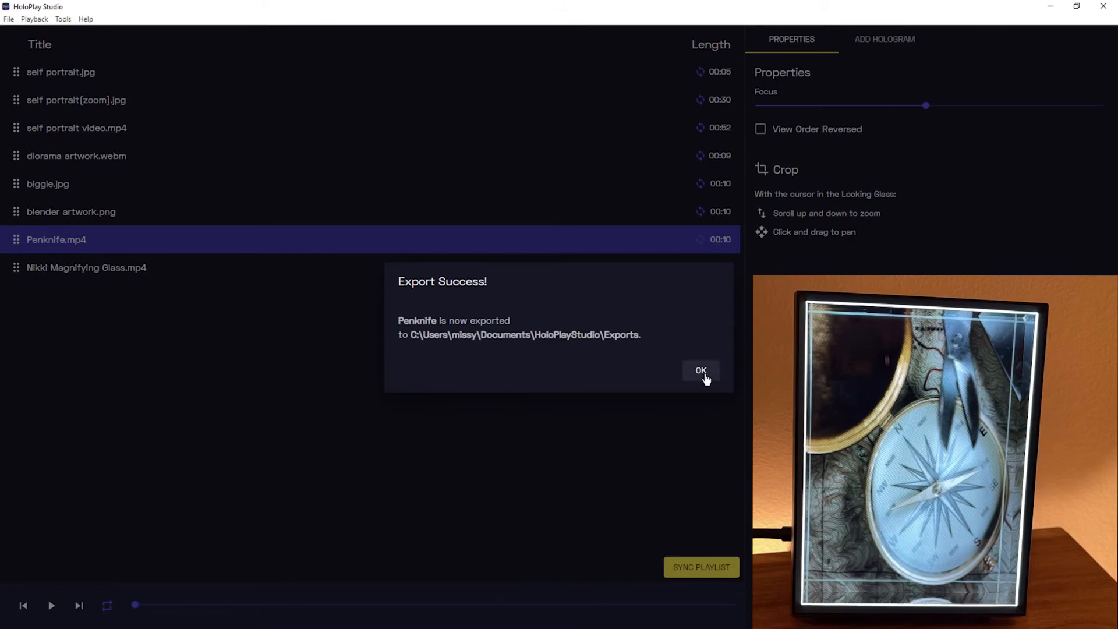
{"action": "left_click", "coordinate": [700, 370]}
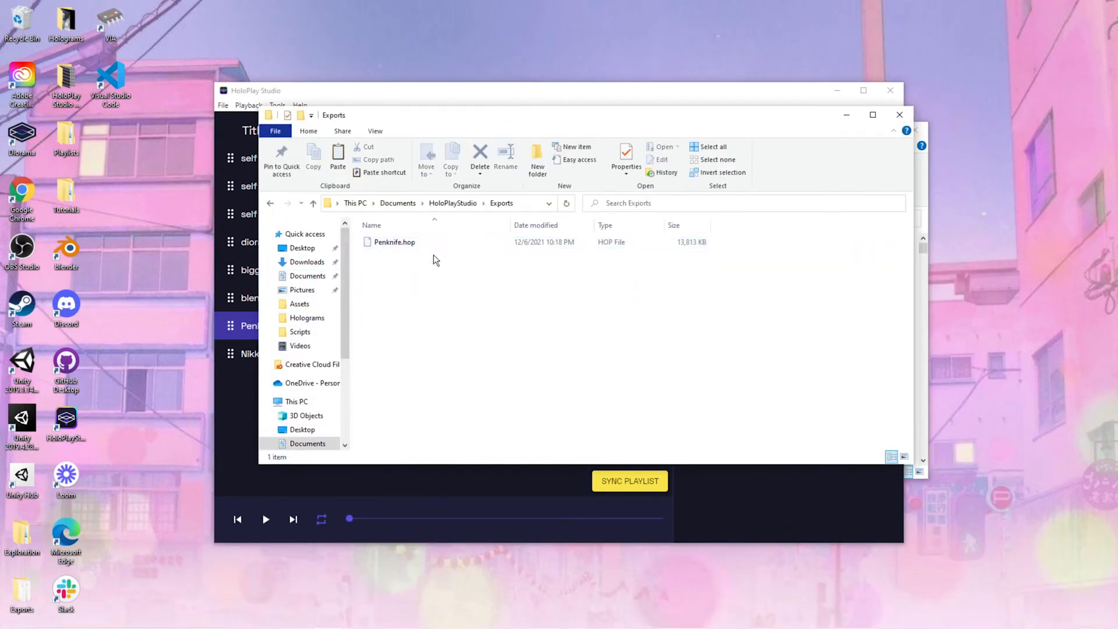
Step: Select the exported Penknife.hop file in File Explorer
{"action": "left_click", "coordinate": [395, 242]}
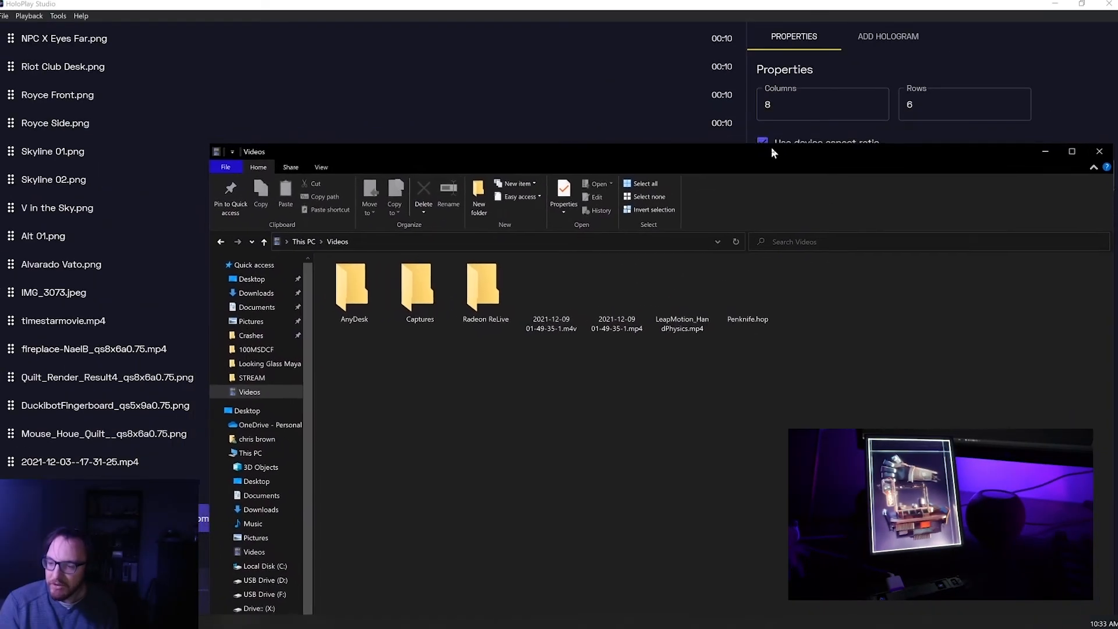
Step: Pick Penknife.hop in the Videos folder to import into HoloPlay Studio
{"action": "left_click", "coordinate": [751, 289]}
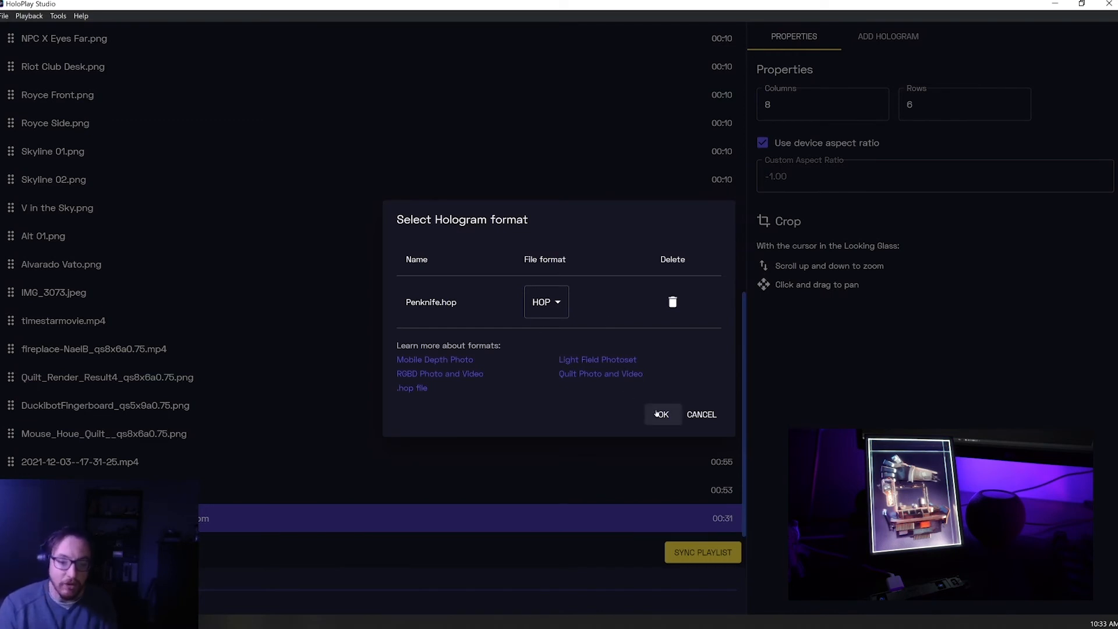
Step: Accept HOP as the file format in the Select Hologram format dialog
{"action": "left_click", "coordinate": [660, 414]}
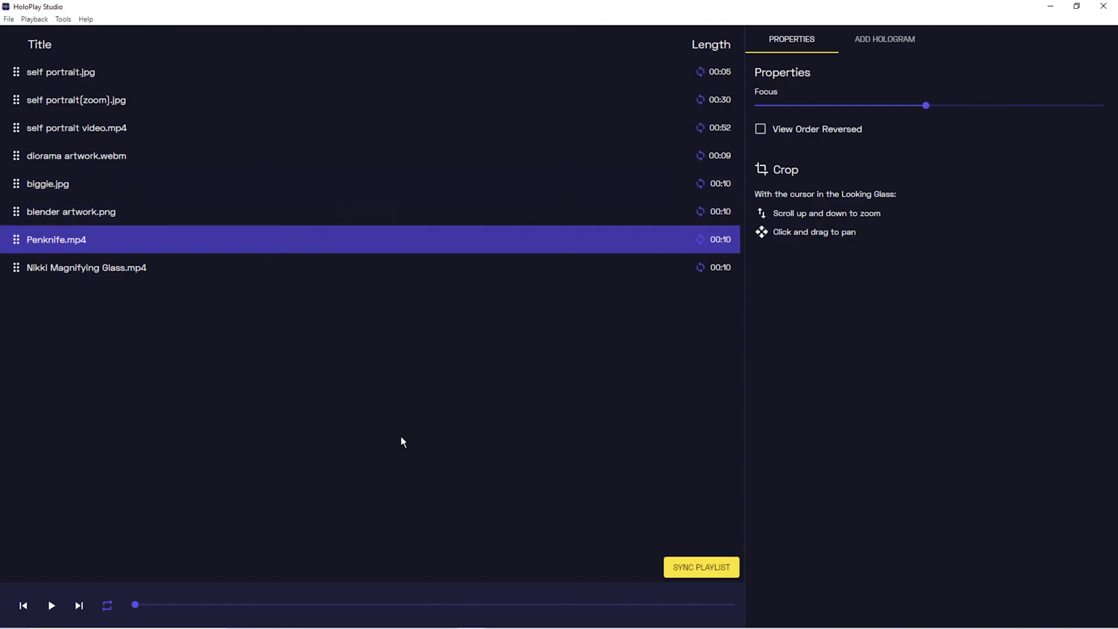
{"action": "mouse_move", "coordinate": [193, 342]}
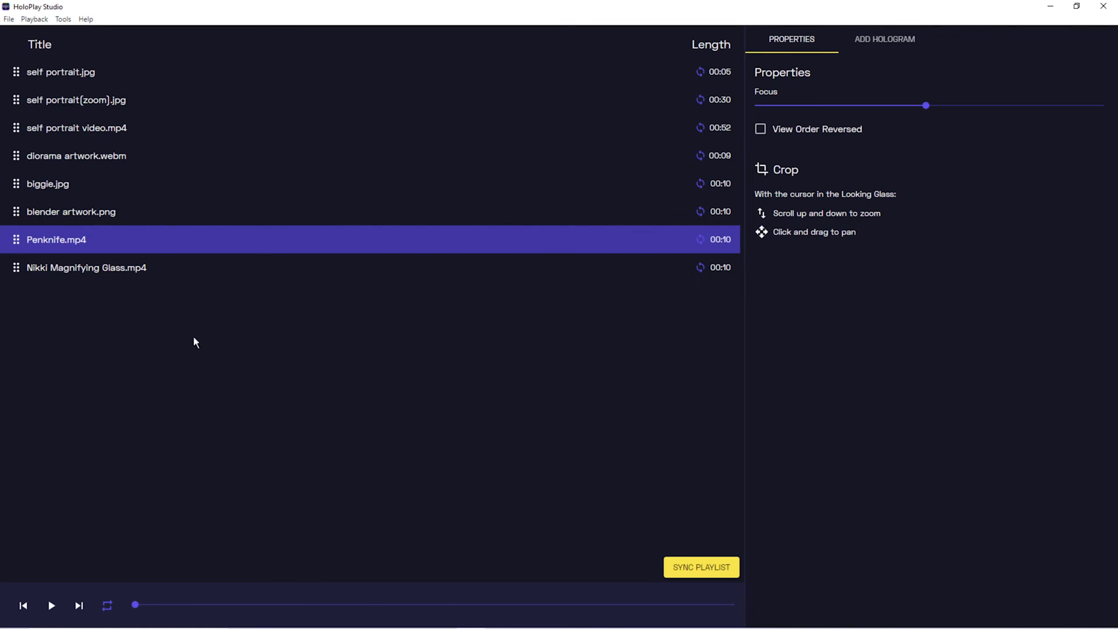